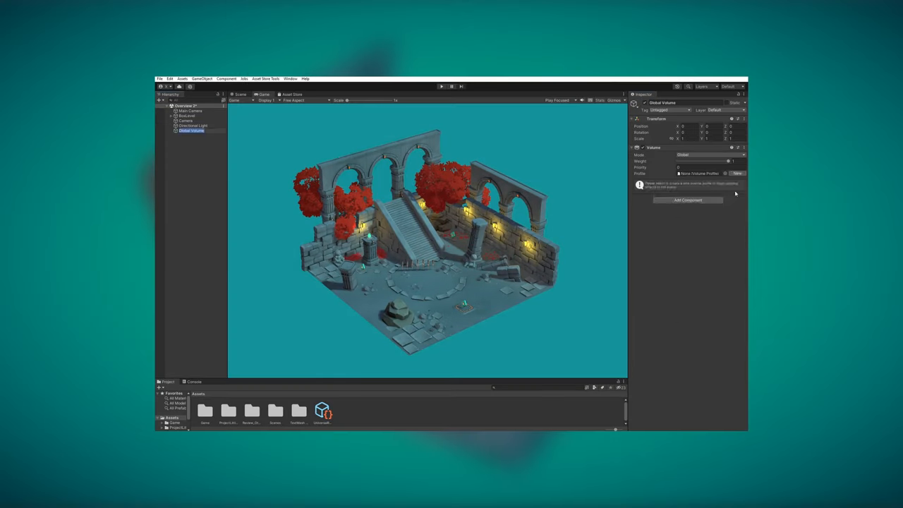
# - Inspect the Global Volume and lights, then preview the final post-processed Game view
pyautogui.click(196, 135)
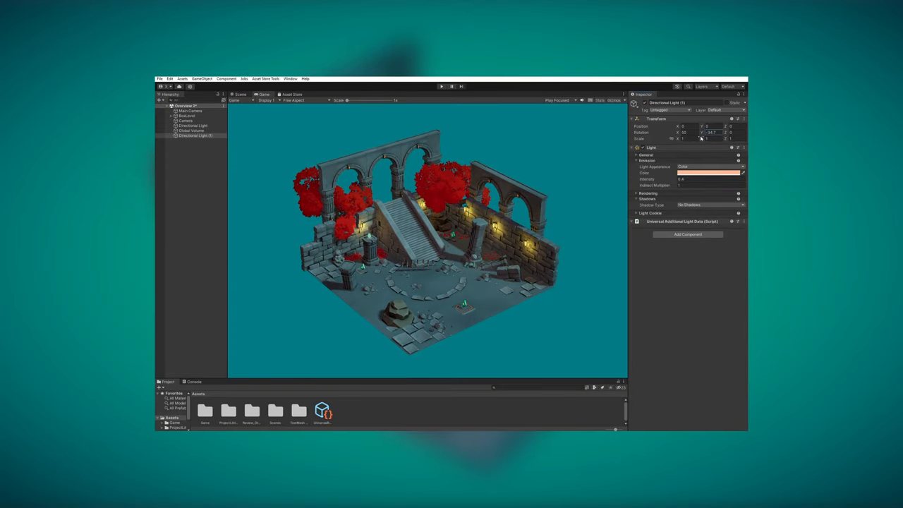
pyautogui.click(192, 130)
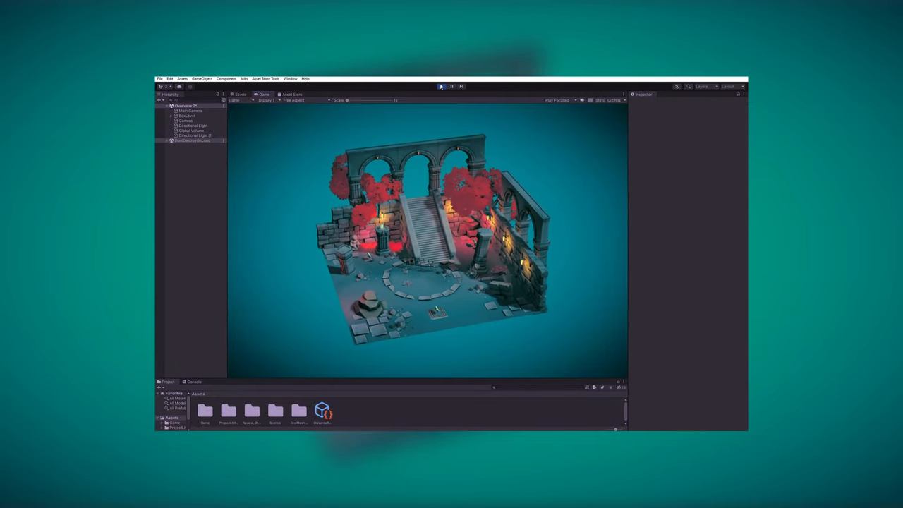
pyautogui.click(440, 86)
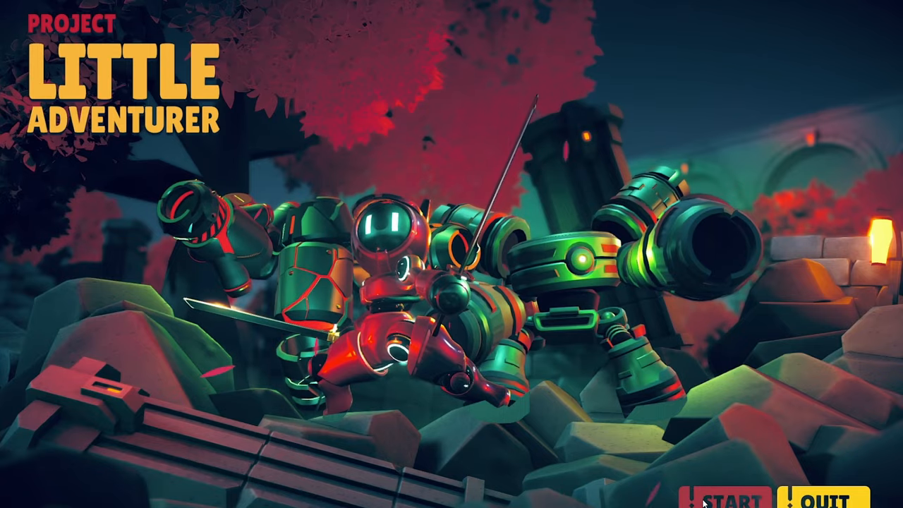
# - Play the Project Little Adventurer course preview video on the Udemy page
pyautogui.click(730, 496)
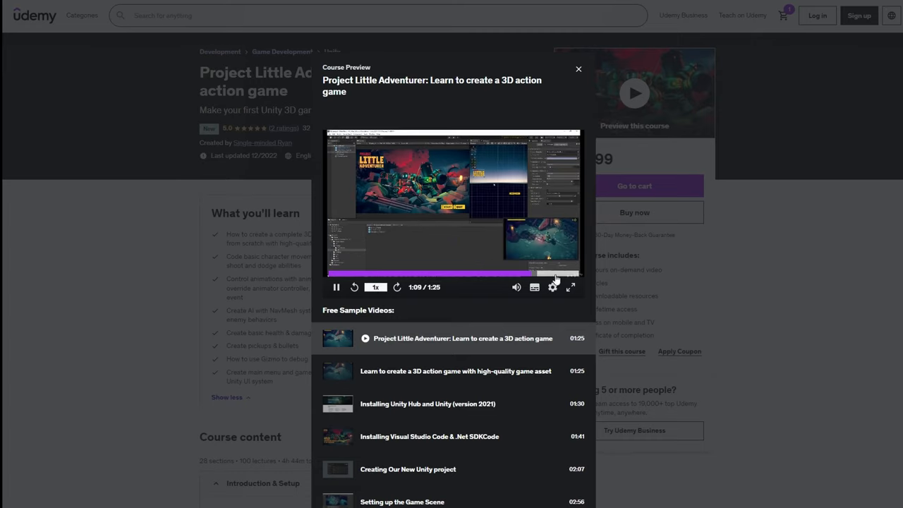
# - Close the preview and scroll the course page down to Requirements and Description
pyautogui.click(578, 70)
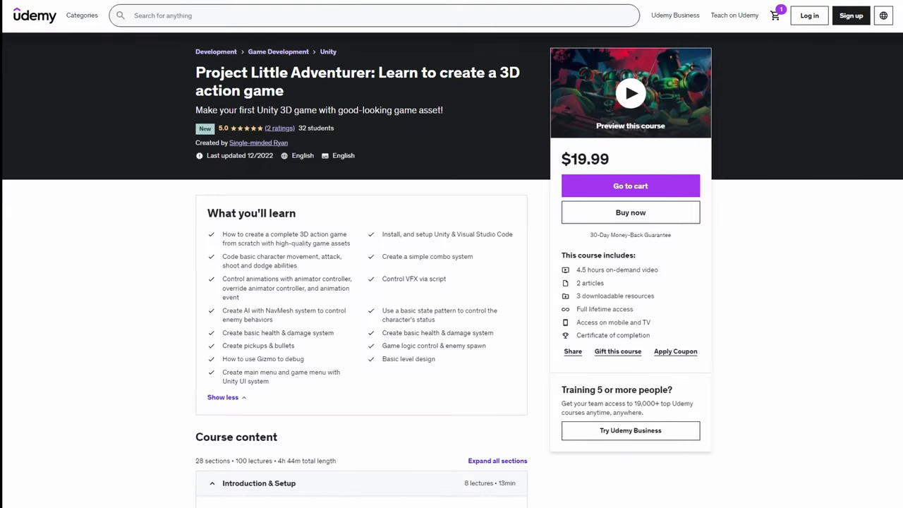
pyautogui.scroll(-3)
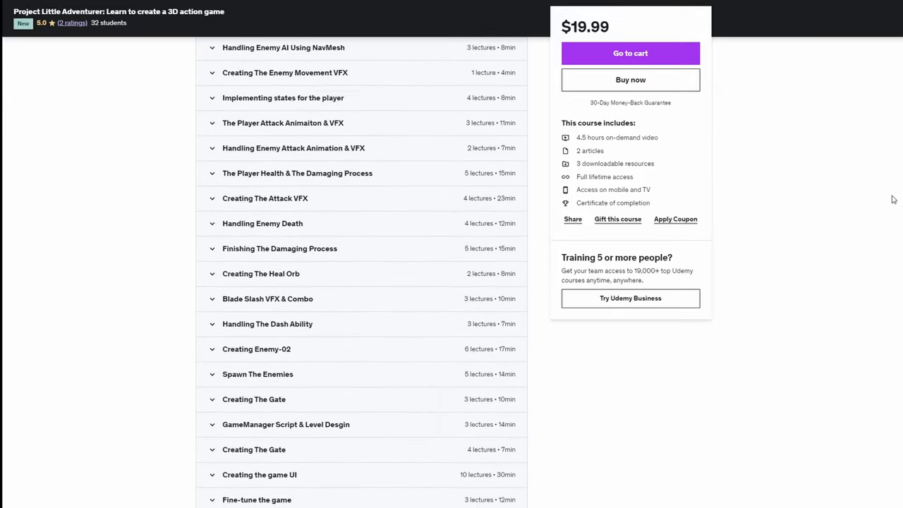
pyautogui.scroll(-3)
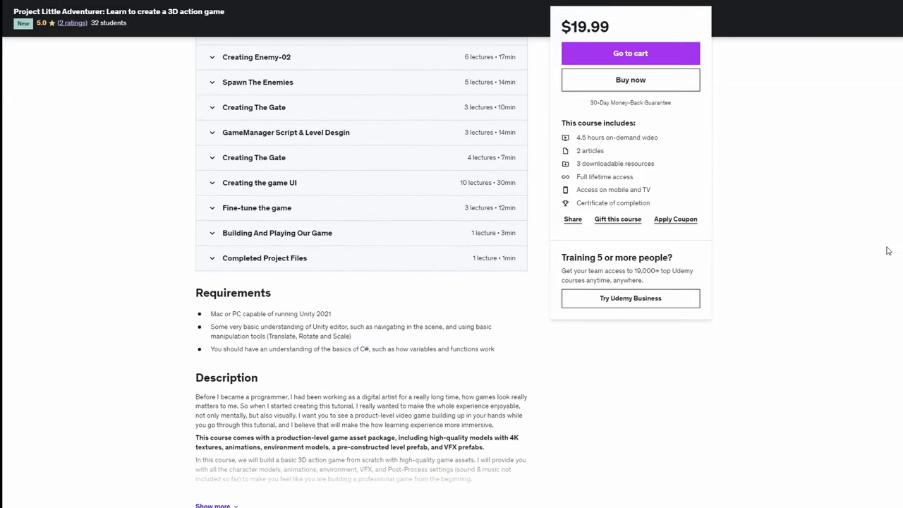
pyautogui.moveTo(661, 60)
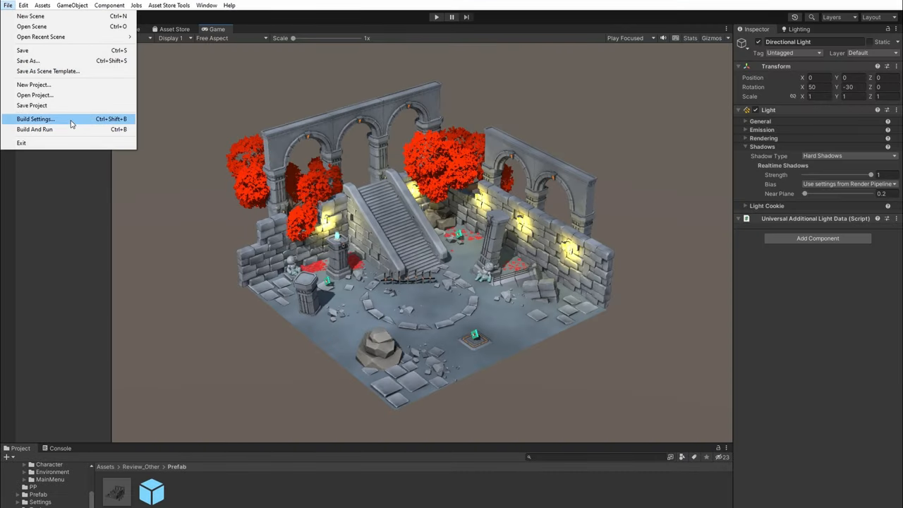
pyautogui.click(37, 119)
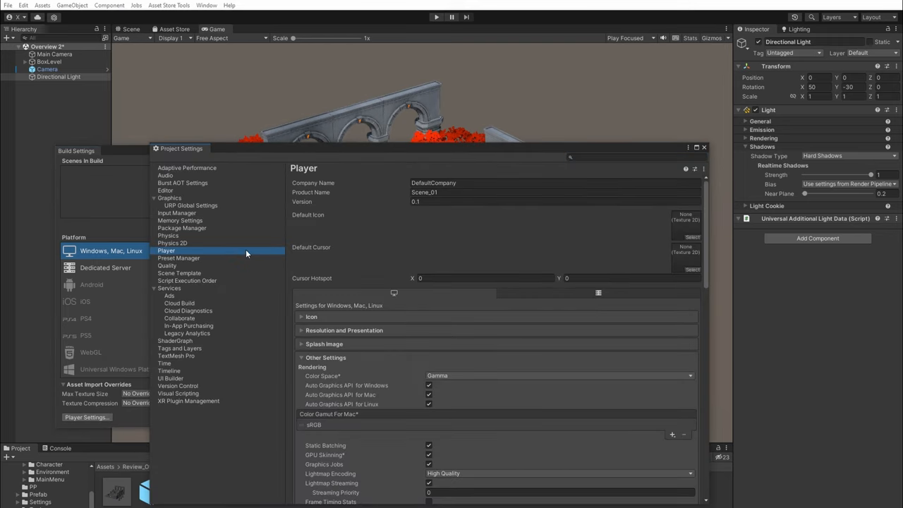
pyautogui.moveTo(528, 380)
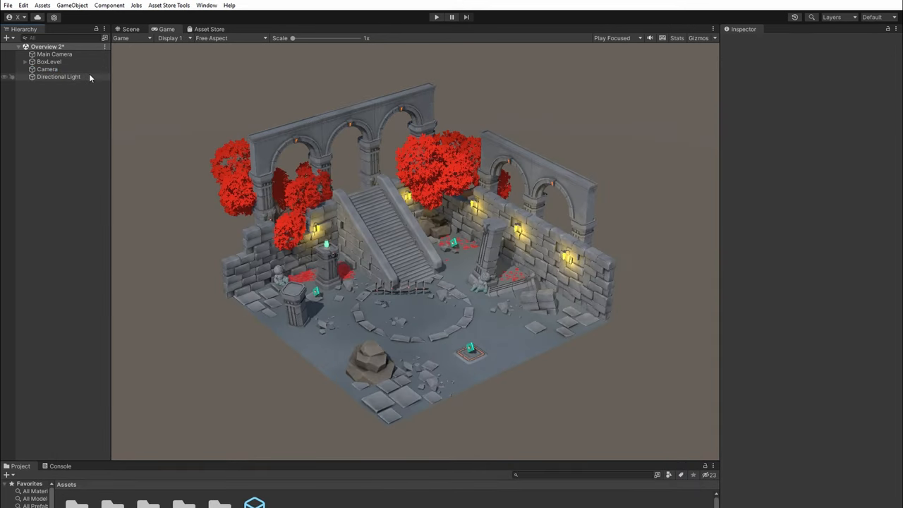
# - Enable Post Processing on the scene Camera
pyautogui.click(48, 69)
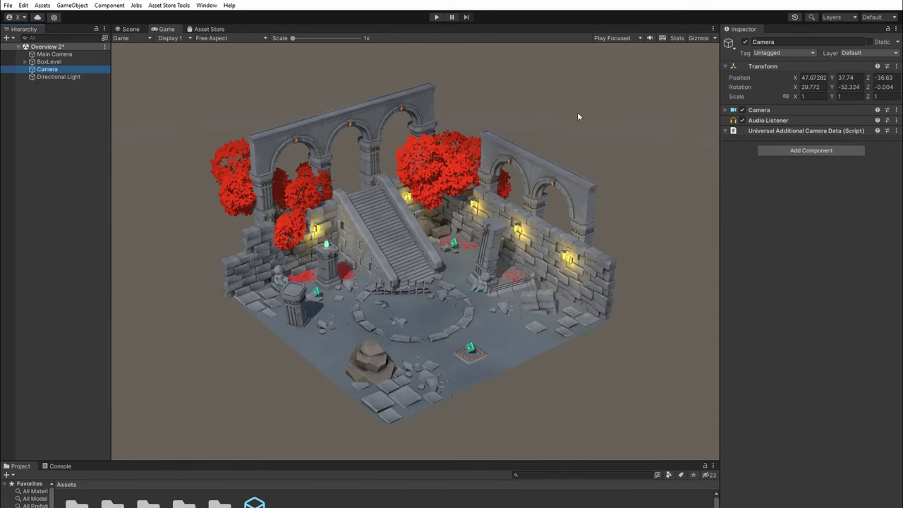
pyautogui.click(725, 110)
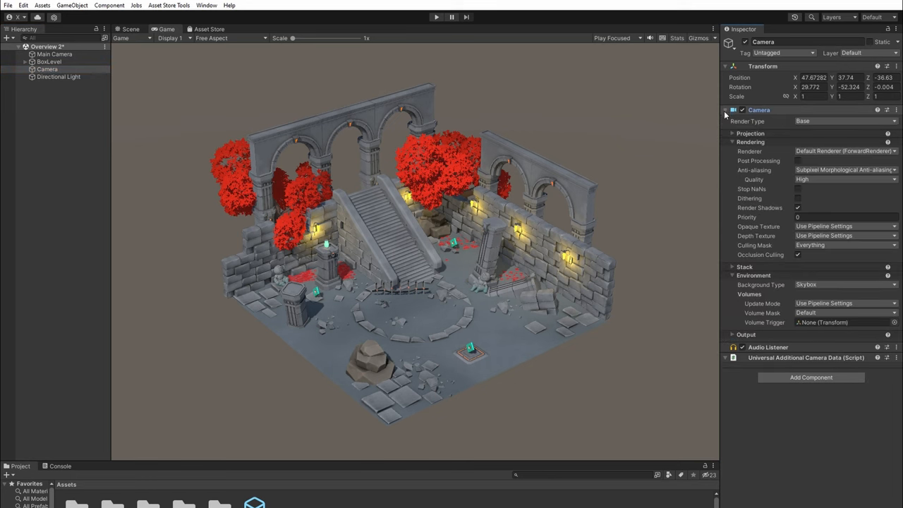
pyautogui.click(799, 161)
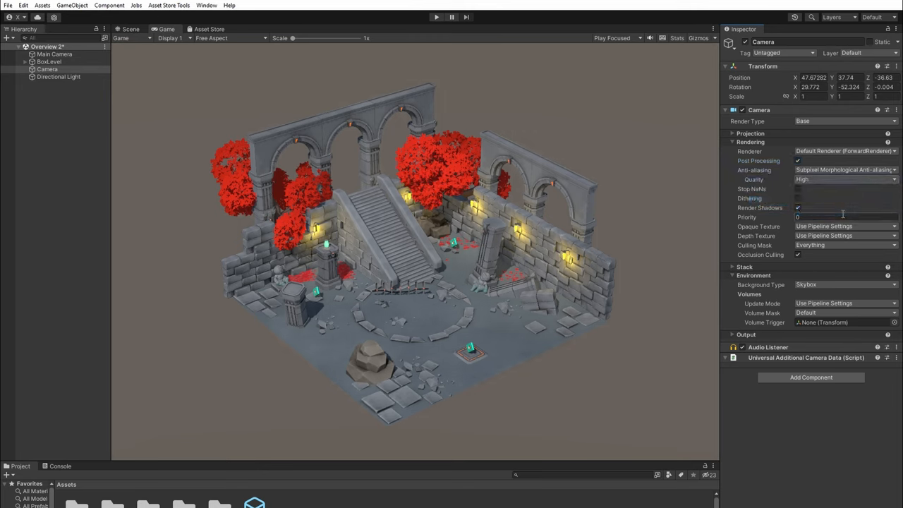
# - Switch the camera background from skybox to a solid teal colour
pyautogui.click(843, 285)
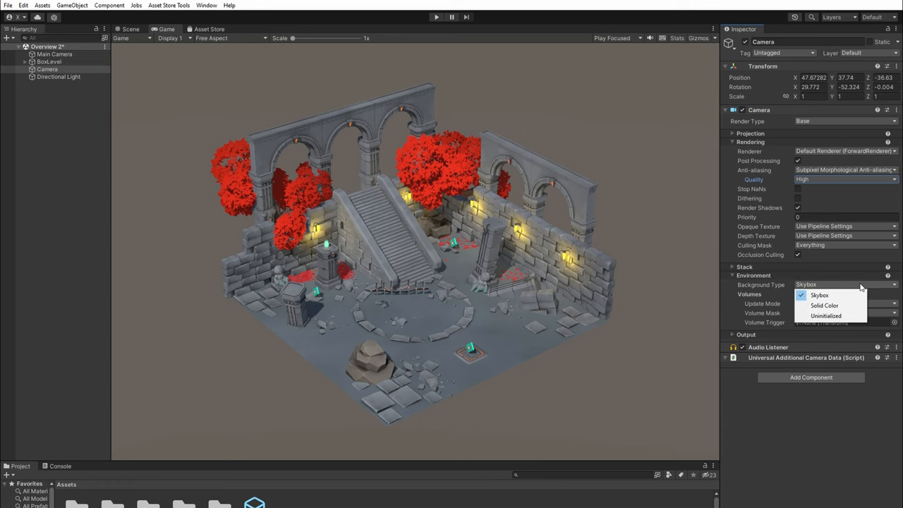
pyautogui.click(821, 305)
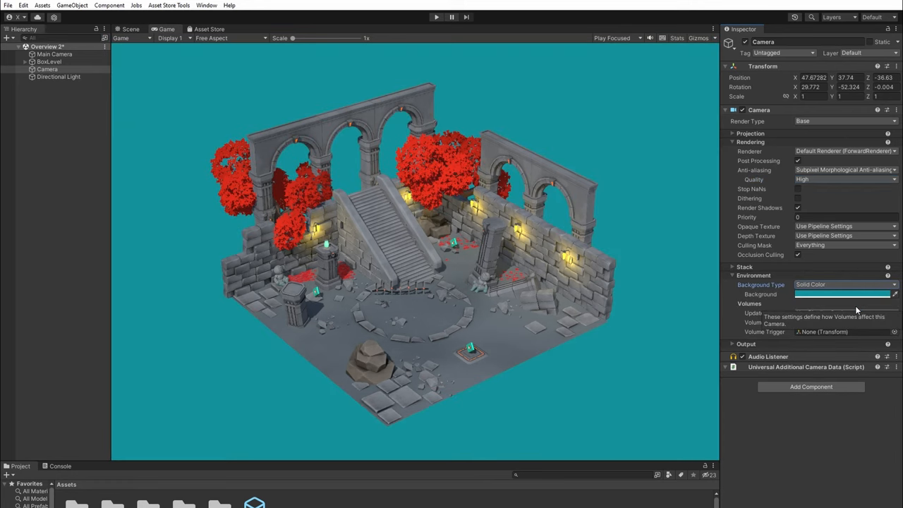
pyautogui.click(847, 294)
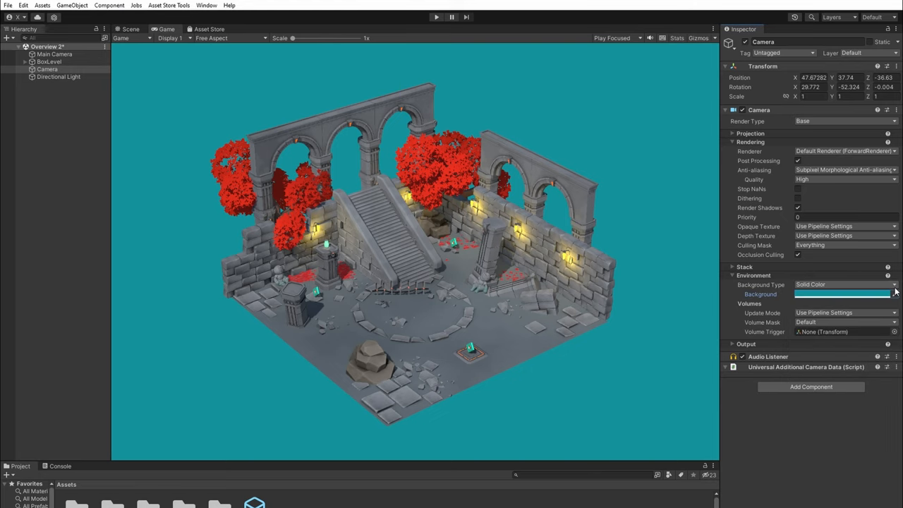
pyautogui.moveTo(147, 98)
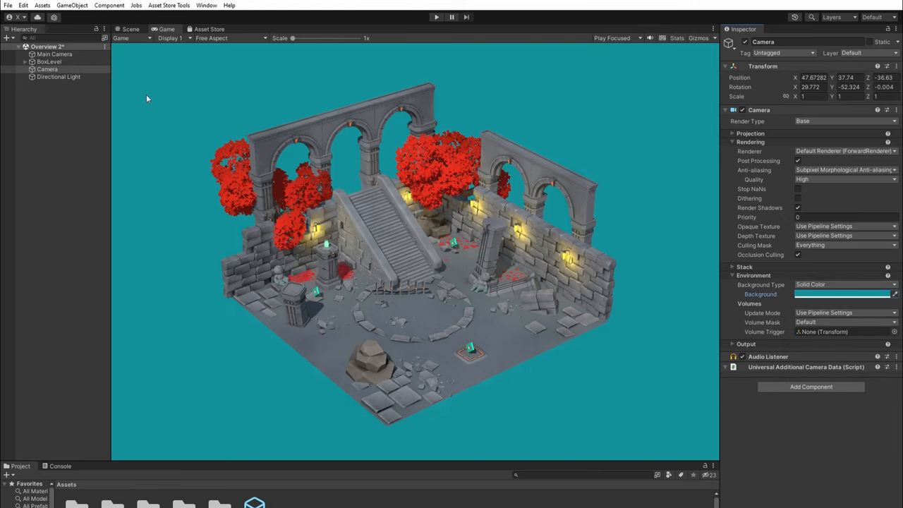
# - Give the Directional Light soft shadows, a pale blue colour and intensity 1.2
pyautogui.click(59, 76)
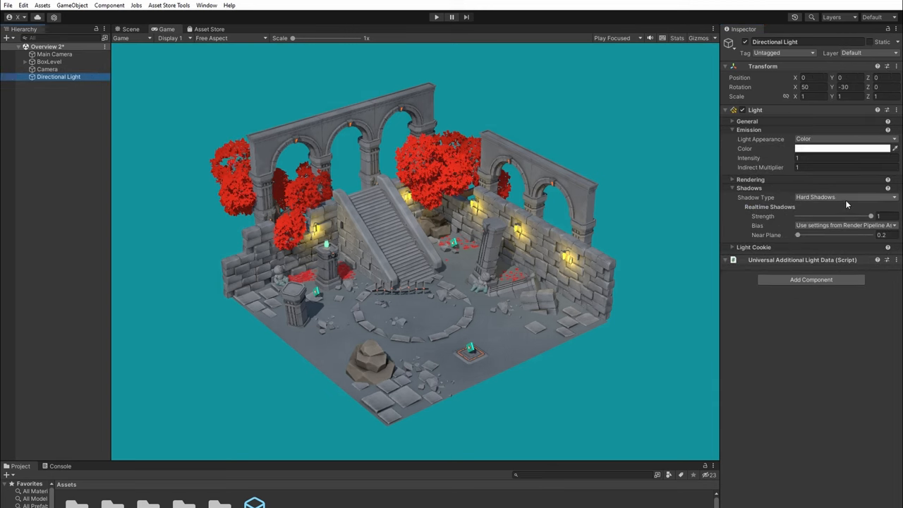
pyautogui.click(835, 196)
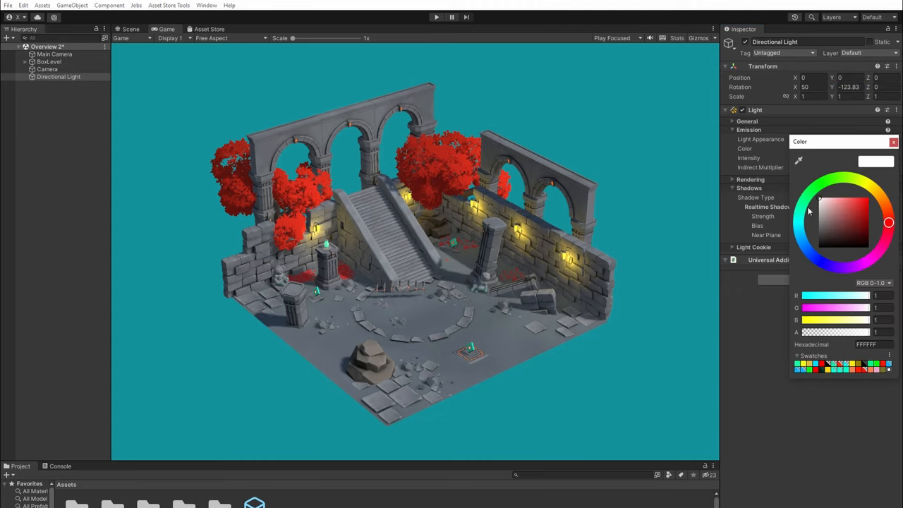
pyautogui.click(841, 203)
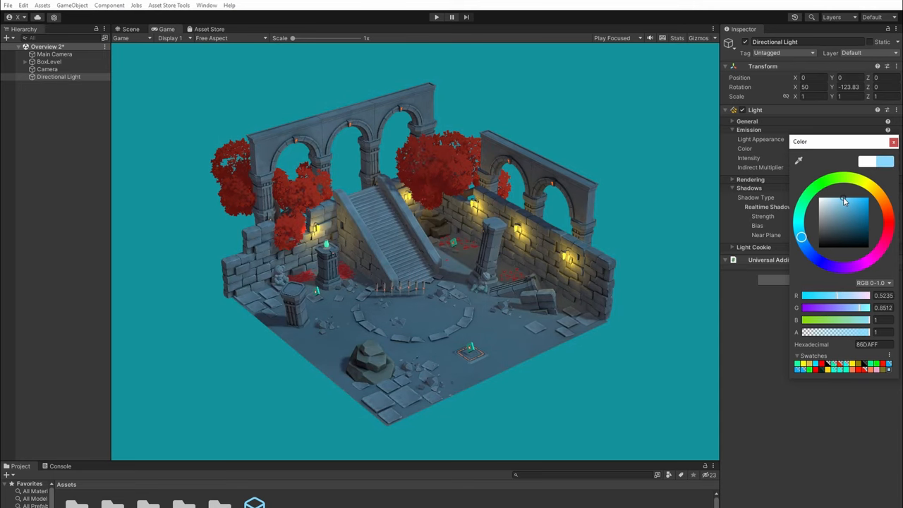
pyautogui.click(844, 158)
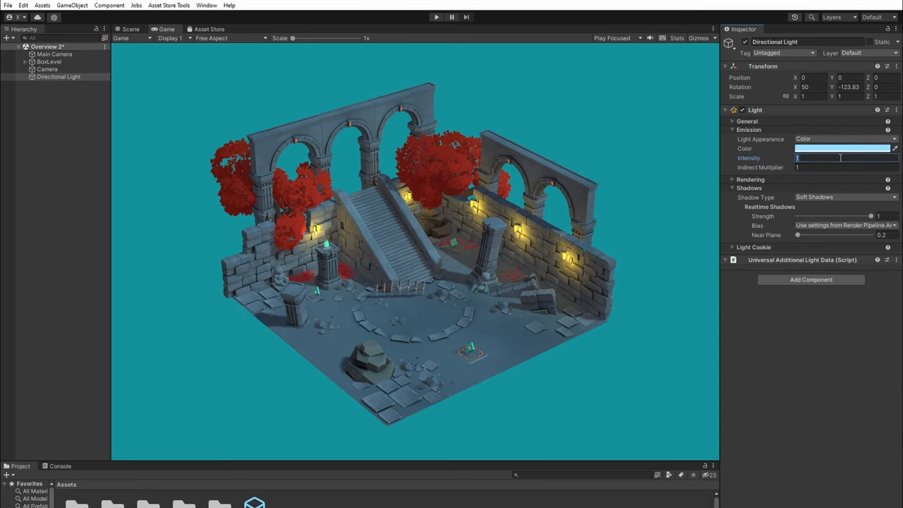
pyautogui.write('1.2')
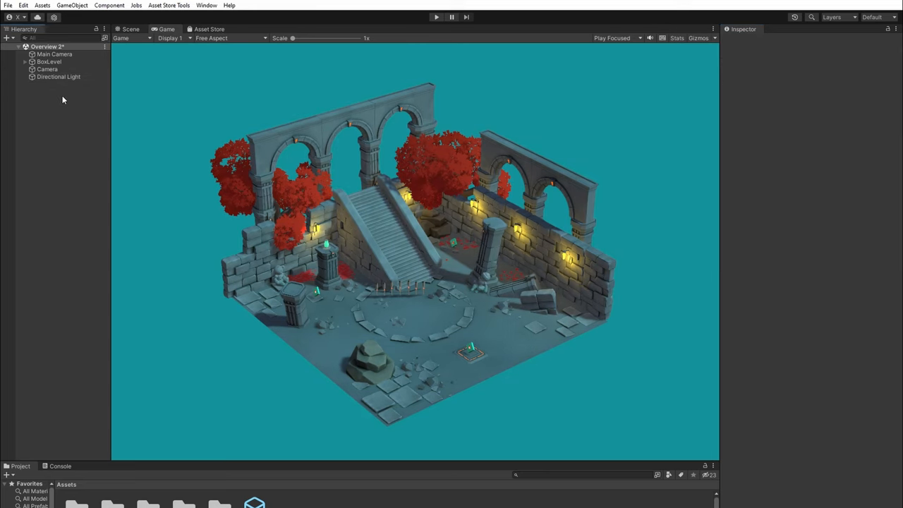
# - Add a Global Volume to the scene with a new profile
pyautogui.rightClick(62, 99)
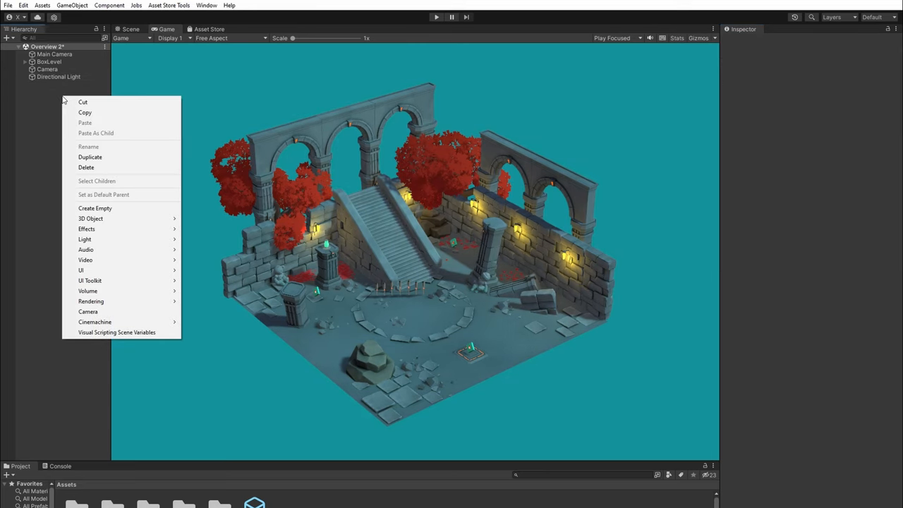
pyautogui.moveTo(87, 291)
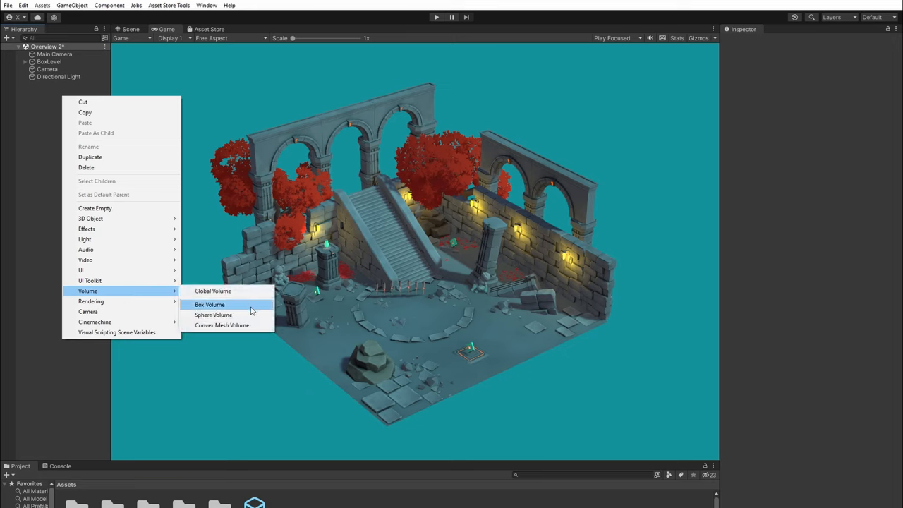
pyautogui.click(209, 290)
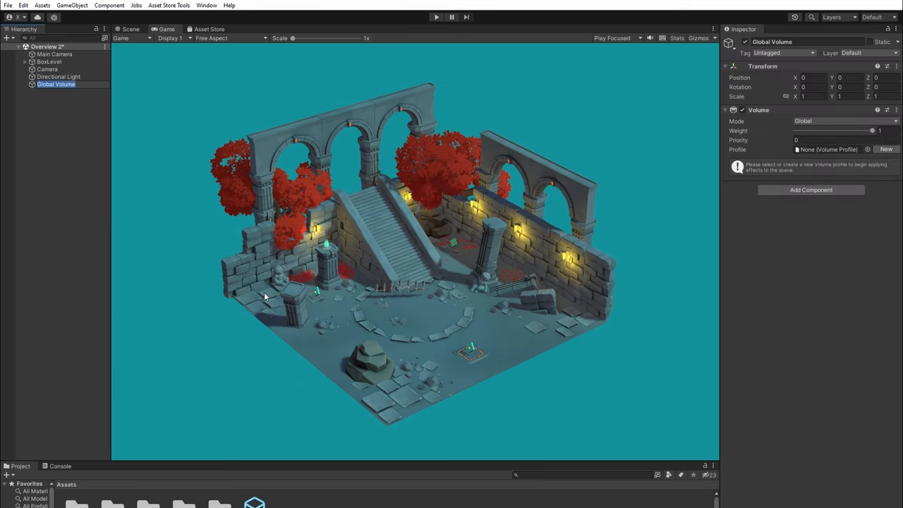
pyautogui.click(889, 150)
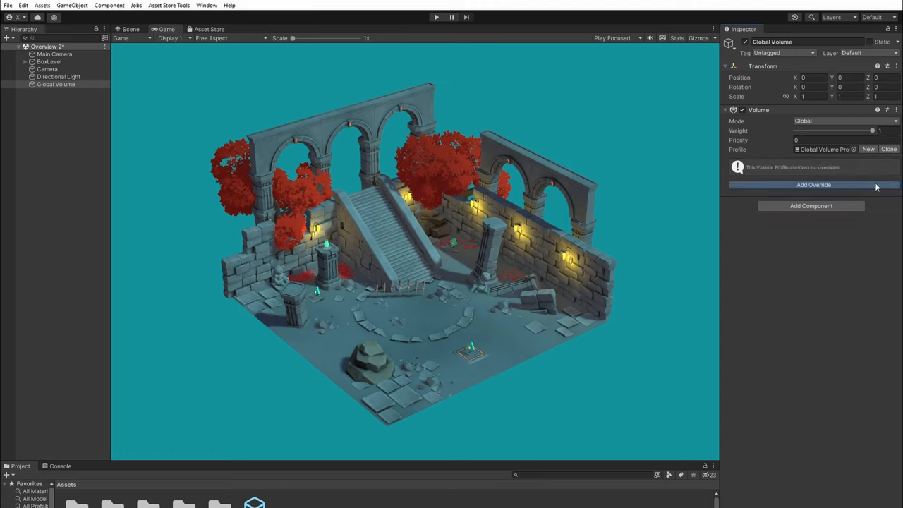
# - Add a Tonemapping override set to ACES mode
pyautogui.click(810, 186)
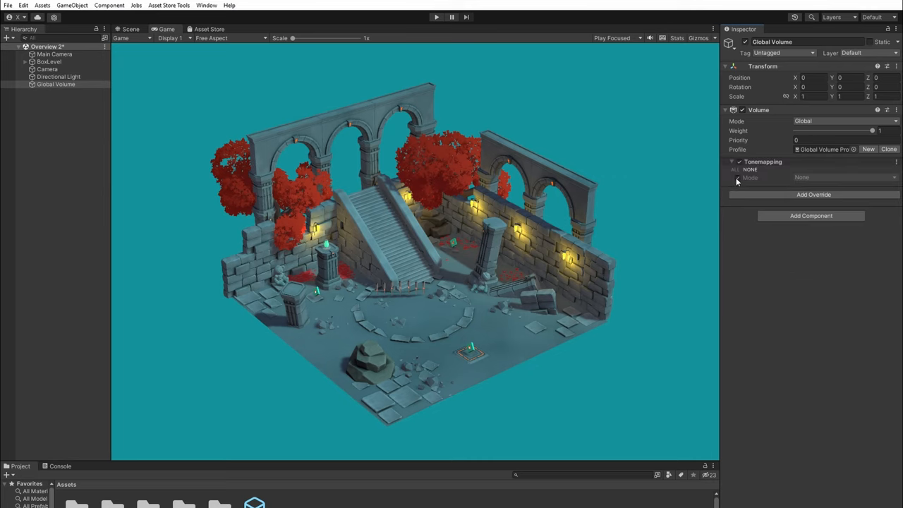
pyautogui.click(843, 178)
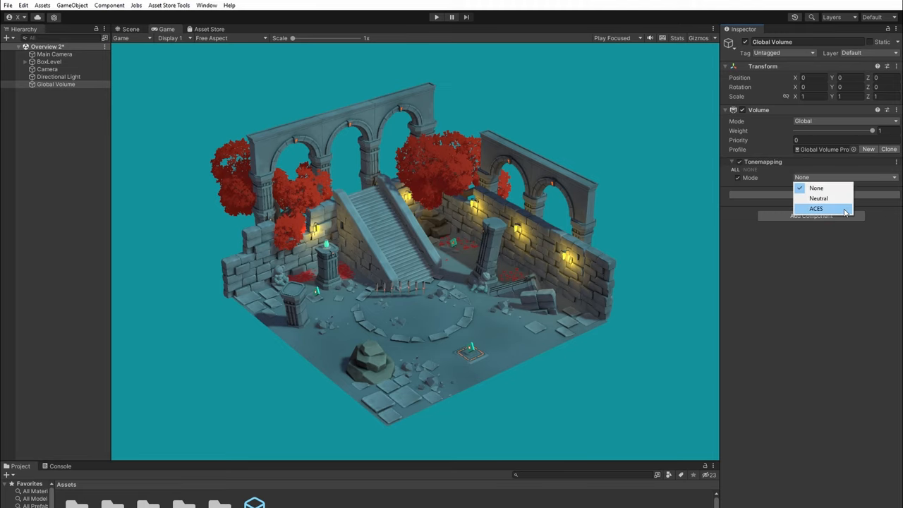
pyautogui.click(818, 209)
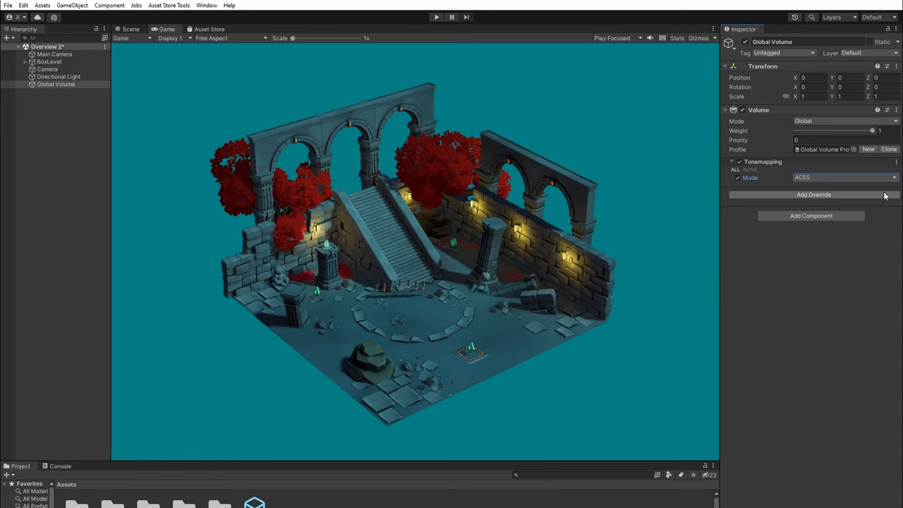
pyautogui.click(60, 77)
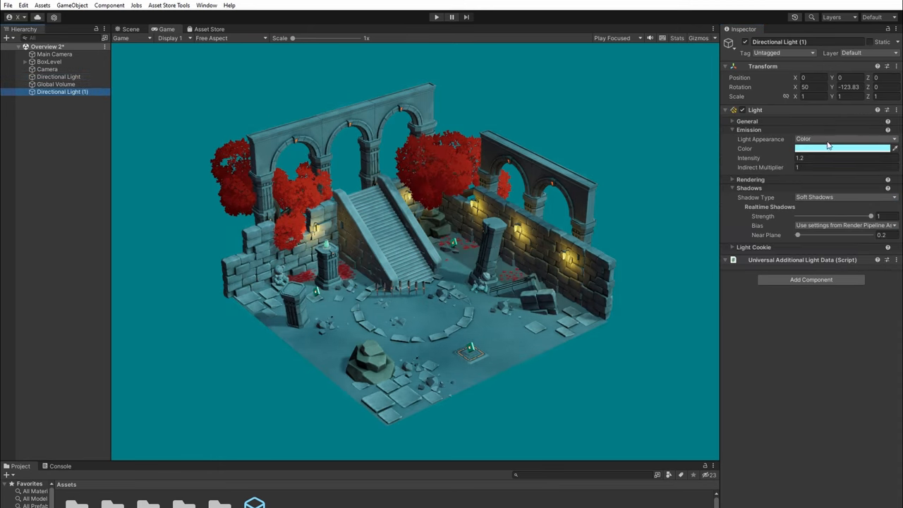
# - Set the duplicated fill light to No Shadows, re-angle its Y rotation and tint it warm peach
pyautogui.click(844, 198)
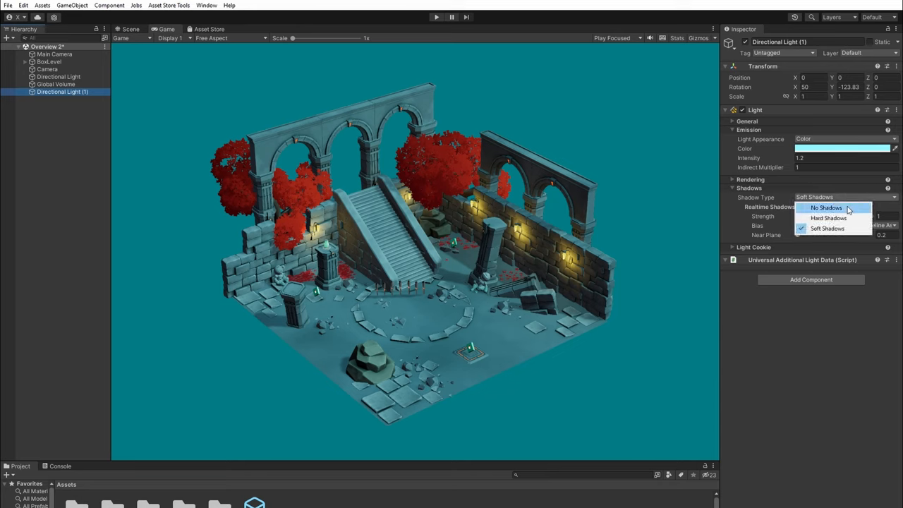
pyautogui.click(821, 206)
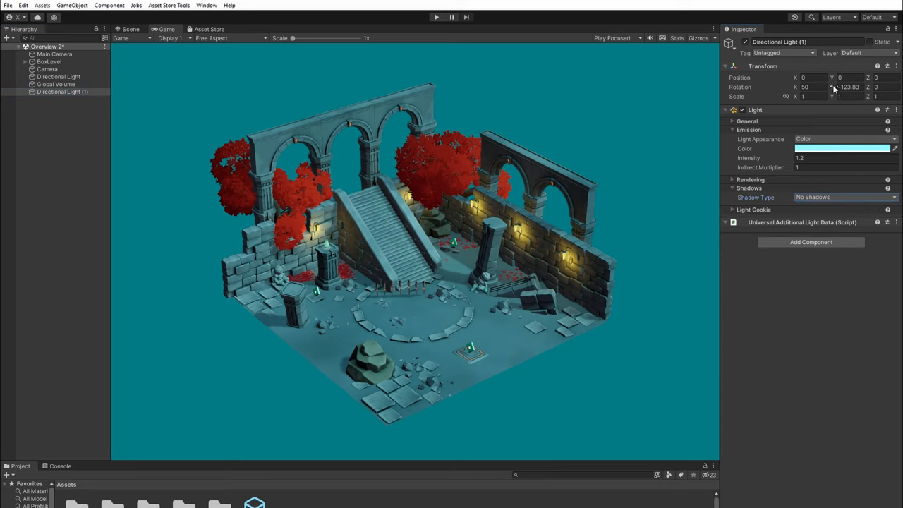
pyautogui.click(846, 85)
pyautogui.write('-29.7')
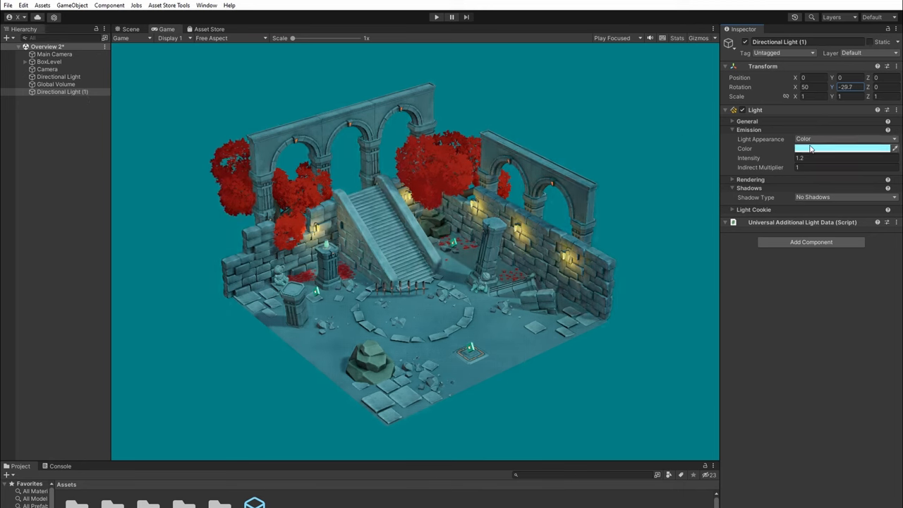
pyautogui.click(849, 148)
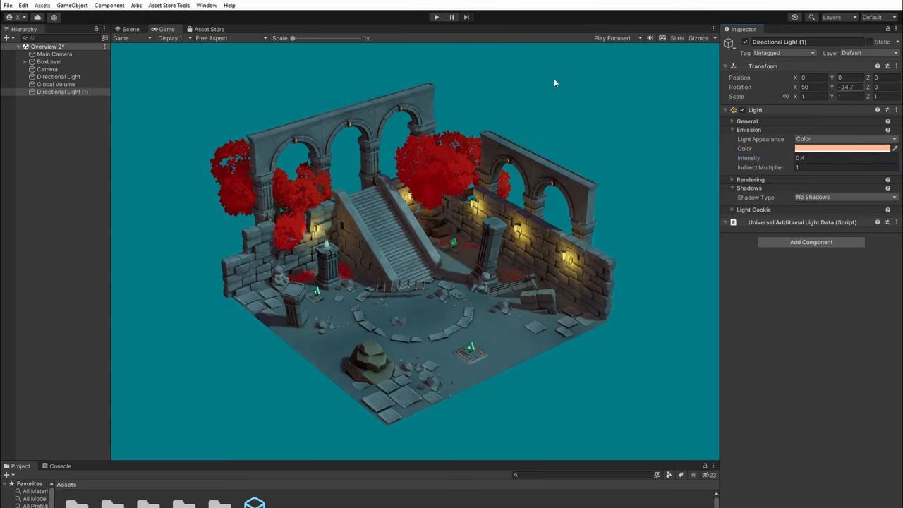
# - Add a dark blue Vignette override with intensity 0.335 and smoothness 0.434
pyautogui.click(57, 84)
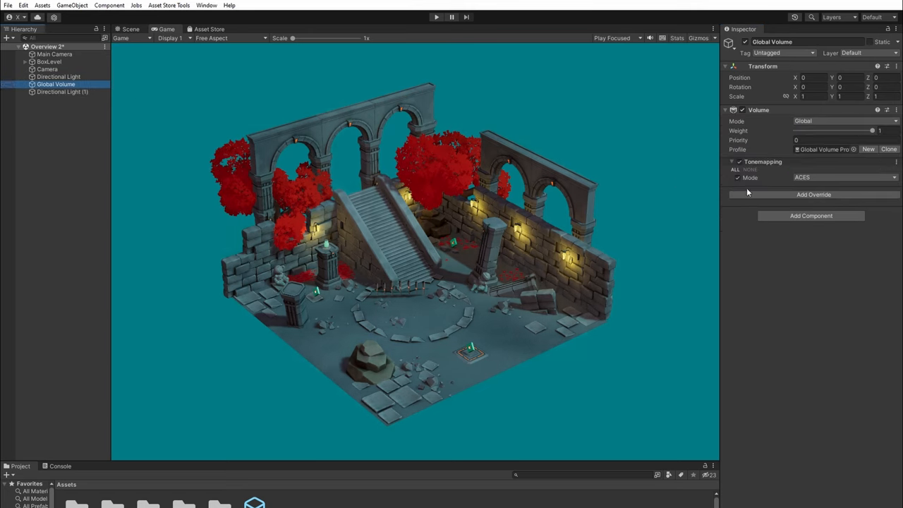
pyautogui.click(811, 194)
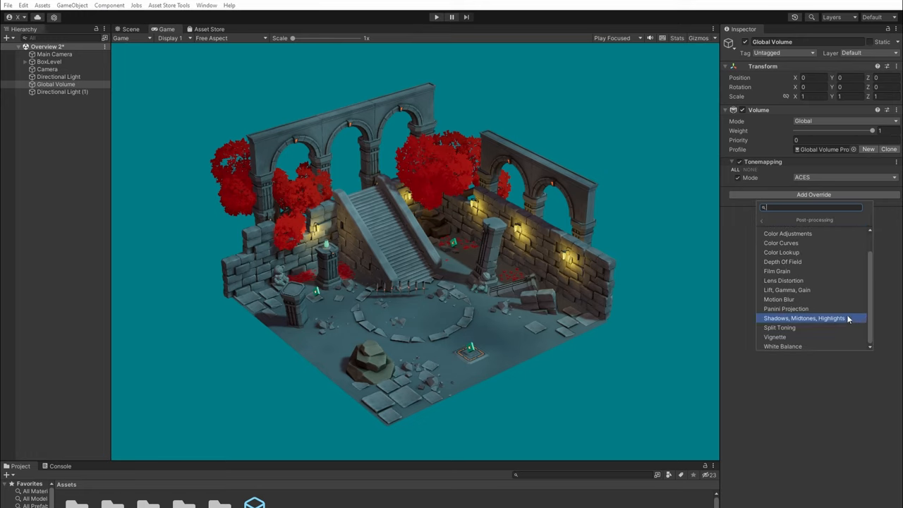
pyautogui.click(777, 335)
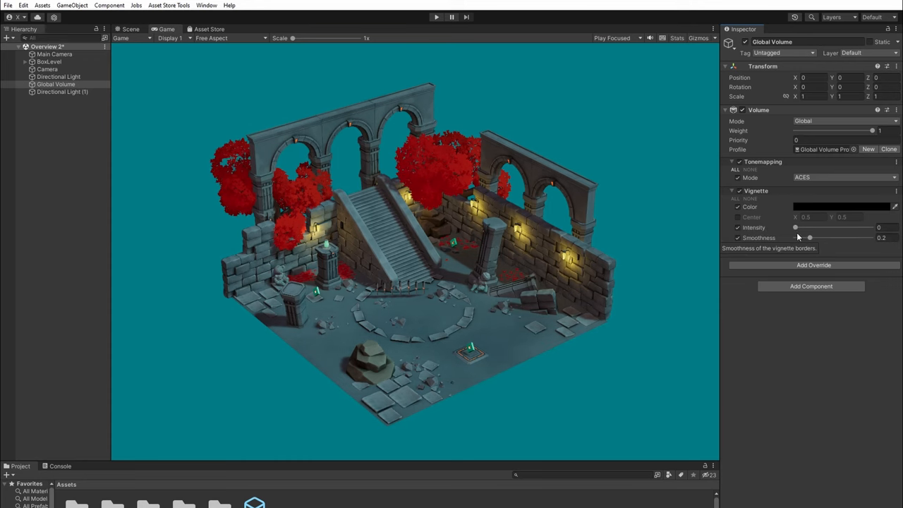
pyautogui.moveTo(796, 227); pyautogui.dragTo(839, 227)
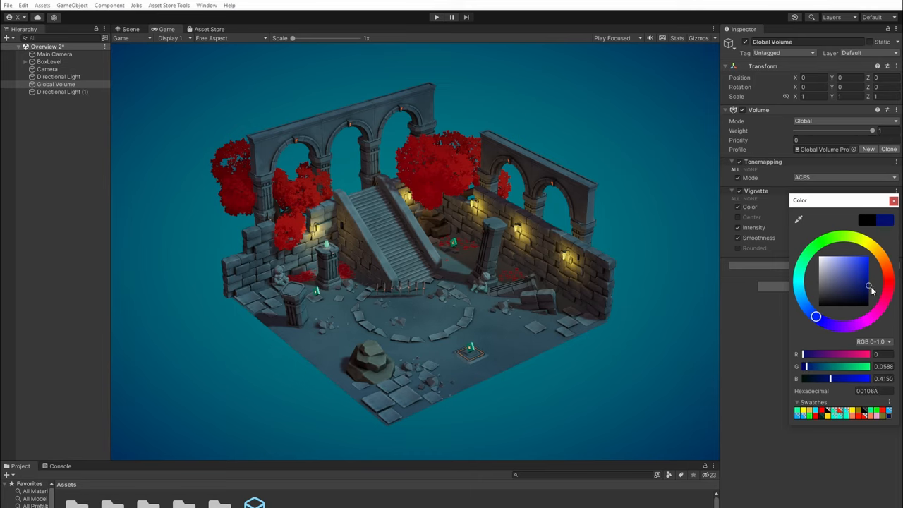
pyautogui.click(891, 200)
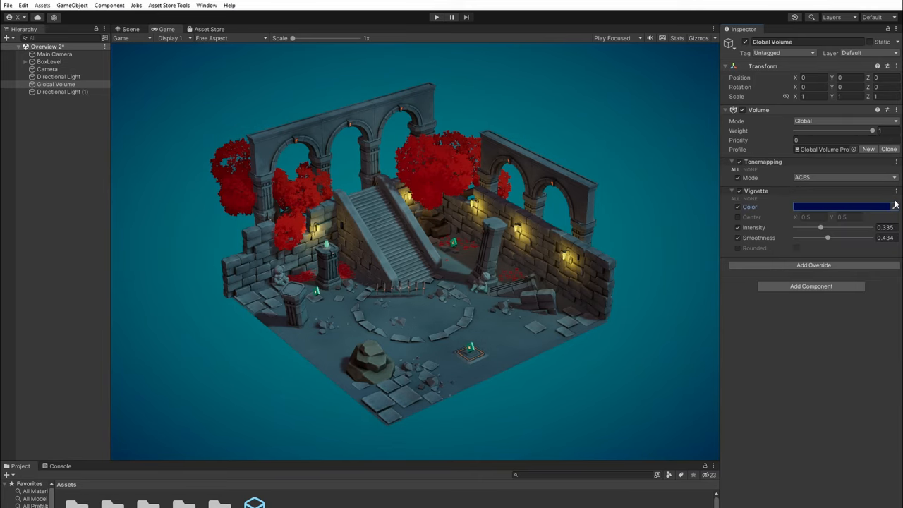
pyautogui.click(812, 265)
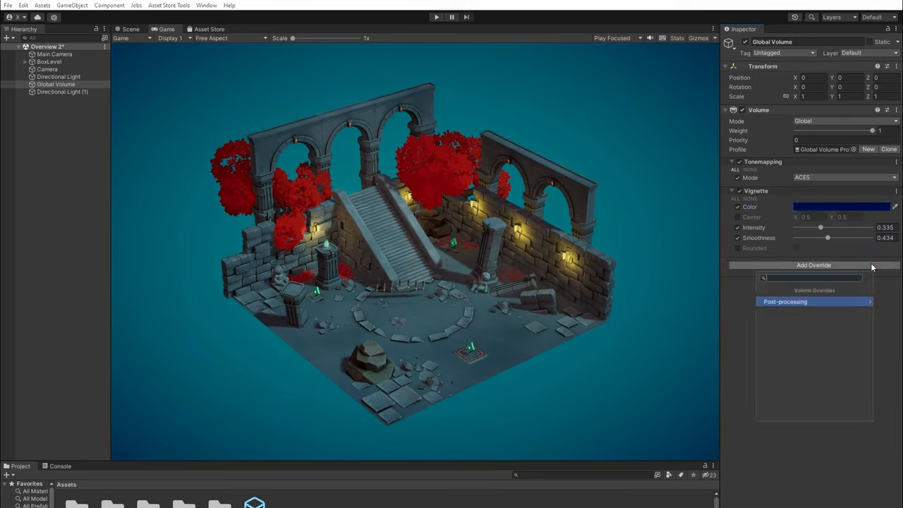
# - Add Lift Gamma Gain and Shadows Midtones Highlights overrides, tinting the shadows and midtones wheels
pyautogui.click(784, 302)
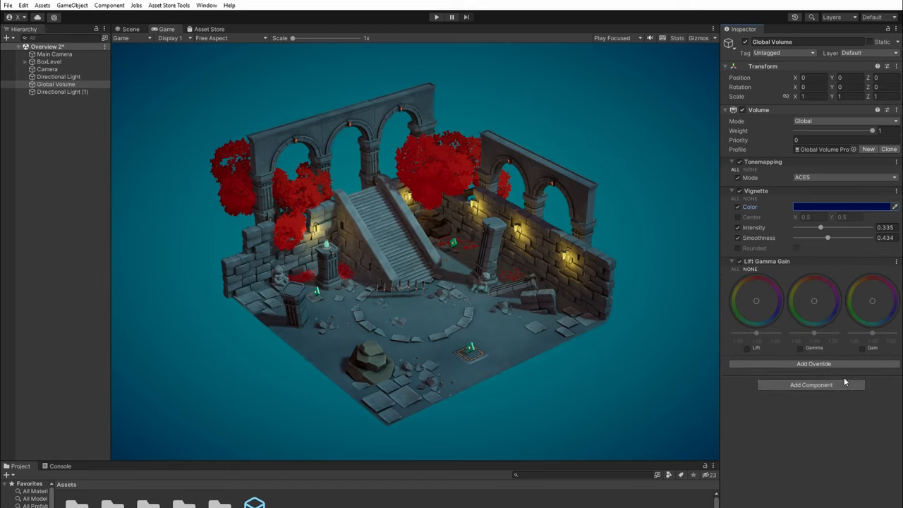
pyautogui.click(813, 364)
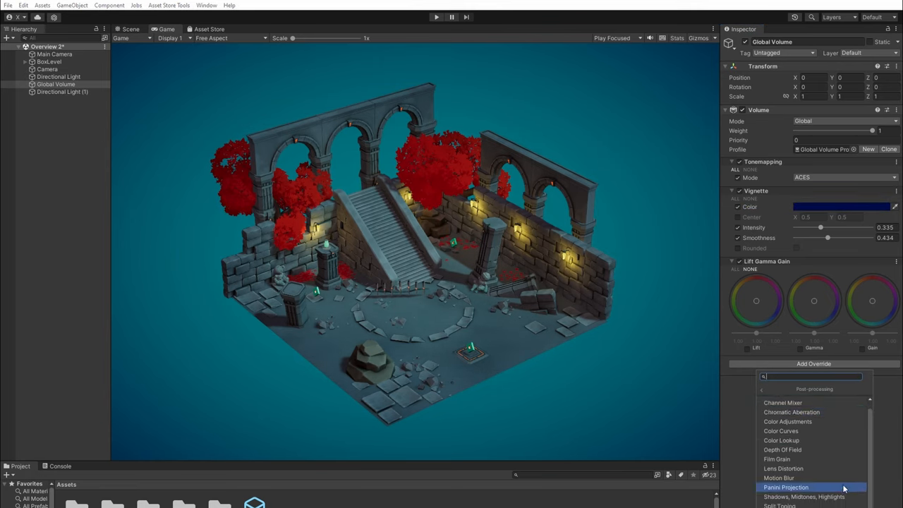
pyautogui.click(801, 497)
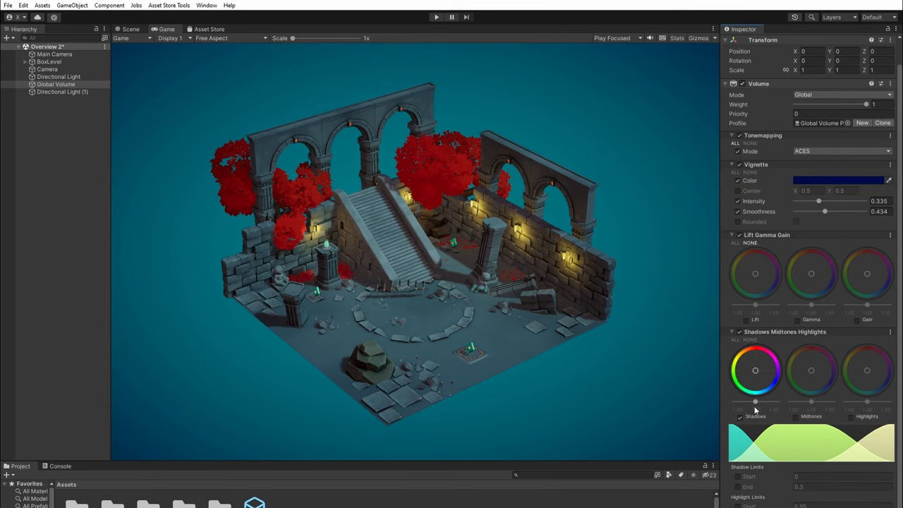
pyautogui.moveTo(754, 401); pyautogui.dragTo(762, 404)
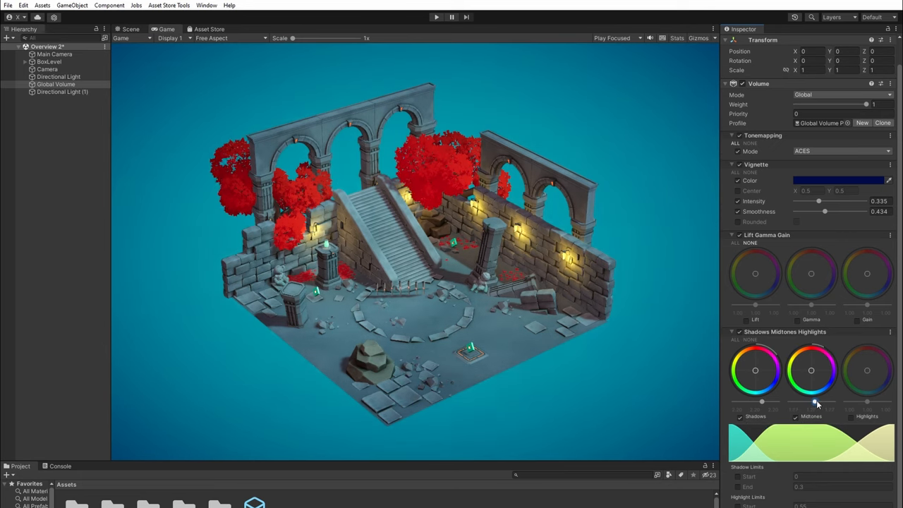
pyautogui.moveTo(815, 403); pyautogui.dragTo(811, 355)
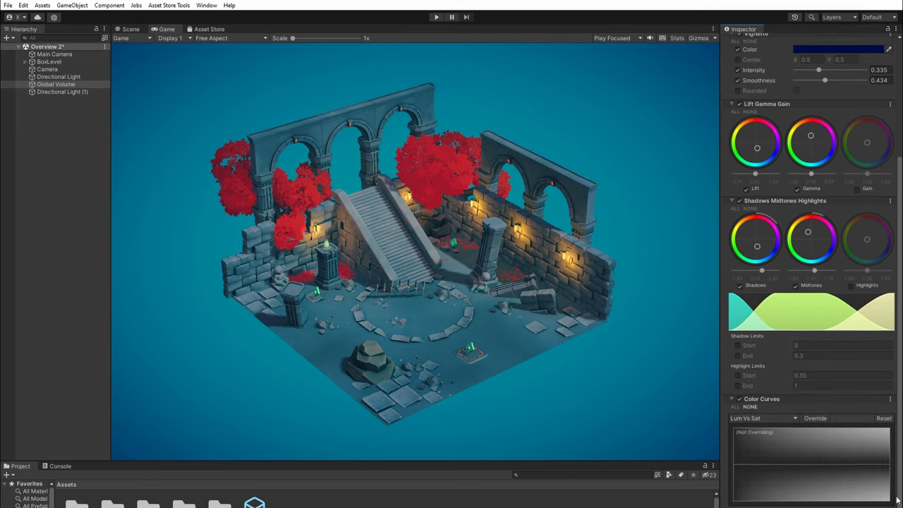
# - Set the Color Curves override to the Lum Vs Sat curve
pyautogui.click(763, 418)
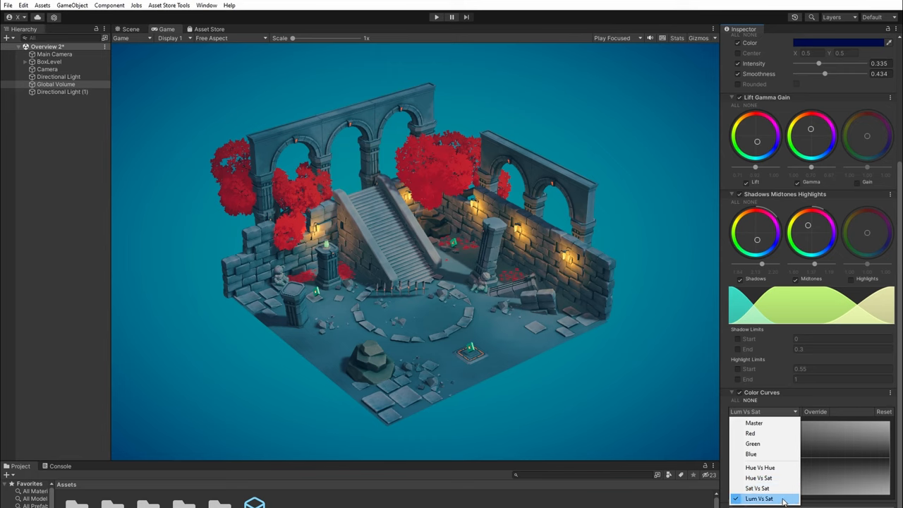
pyautogui.click(759, 499)
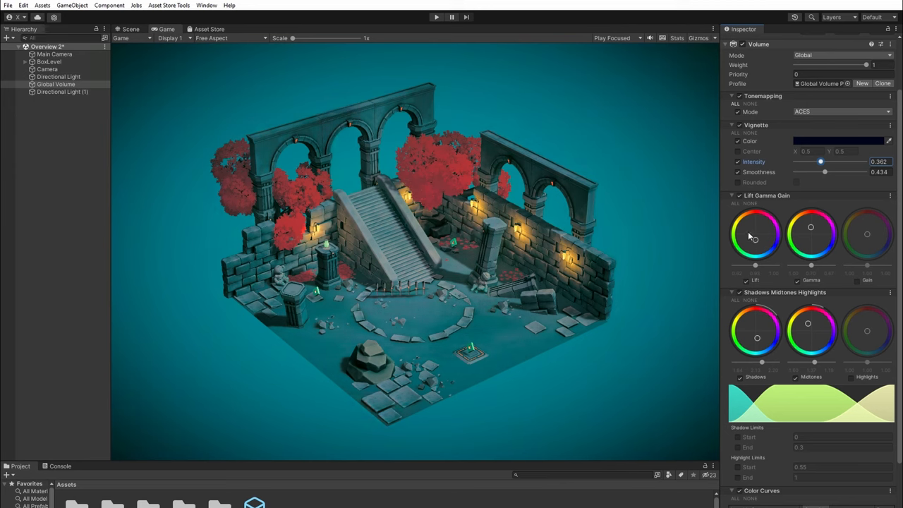
# - Add a pink point light near the dungeon stairs, position it in Scene view, and check it in Game view
pyautogui.rightClick(54, 84)
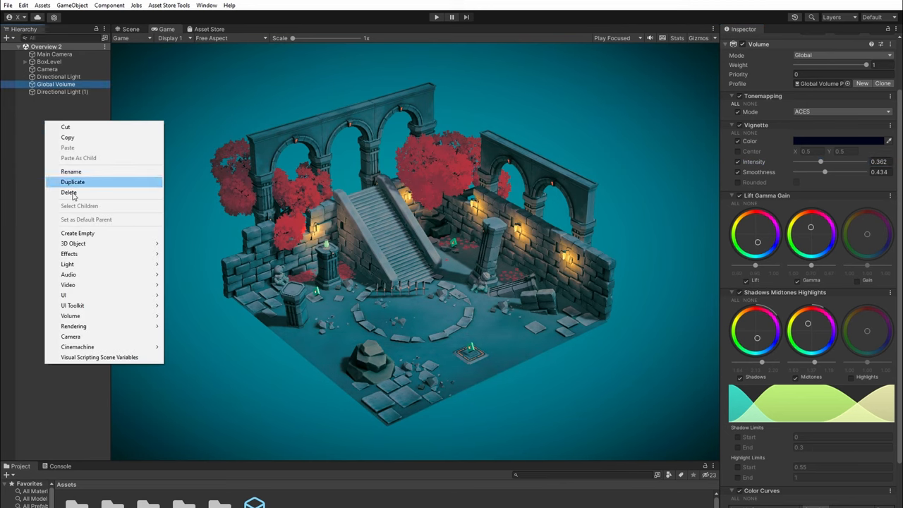
pyautogui.moveTo(68, 264)
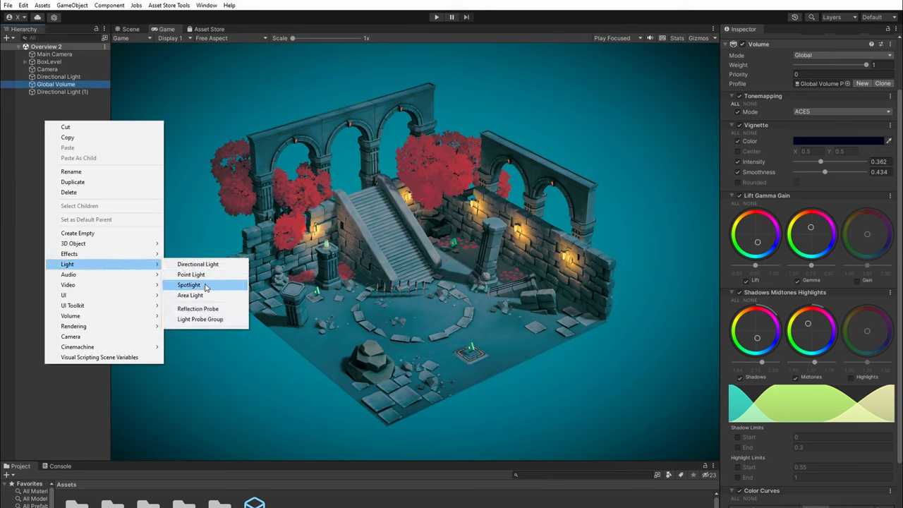
pyautogui.click(190, 273)
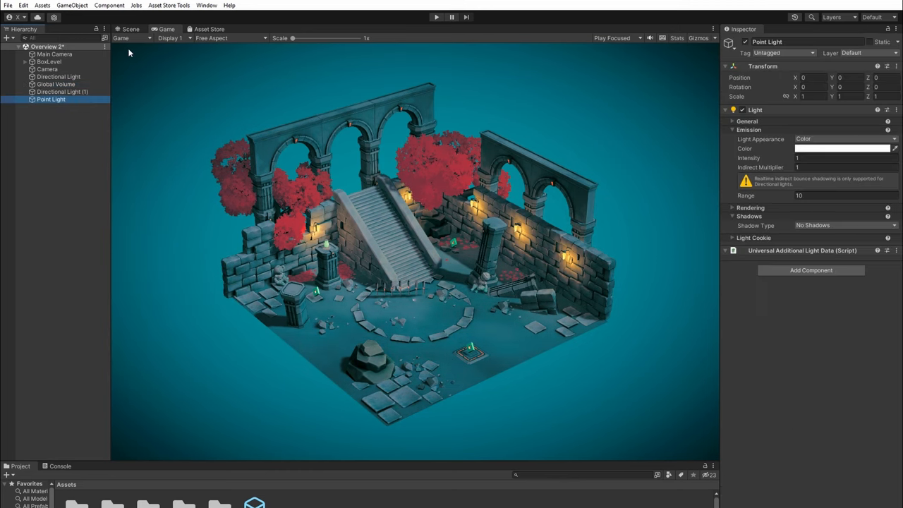
pyautogui.click(129, 28)
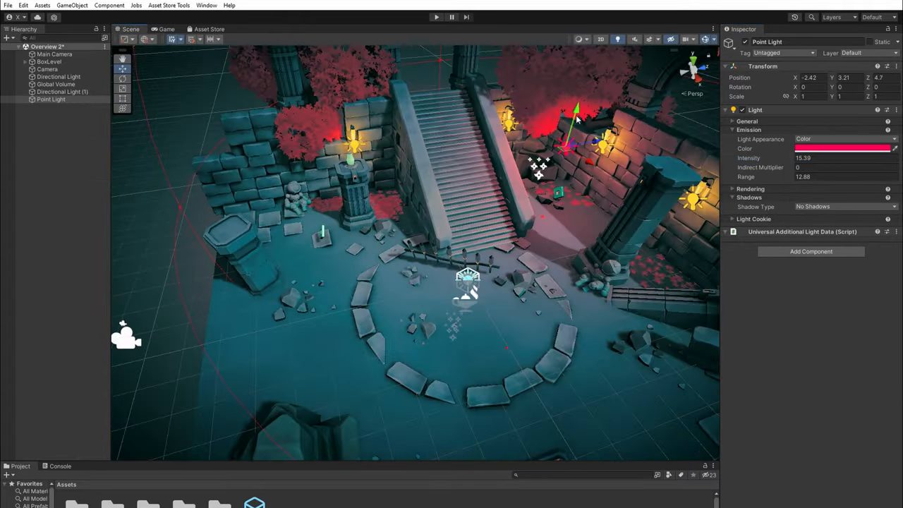
pyautogui.click(167, 28)
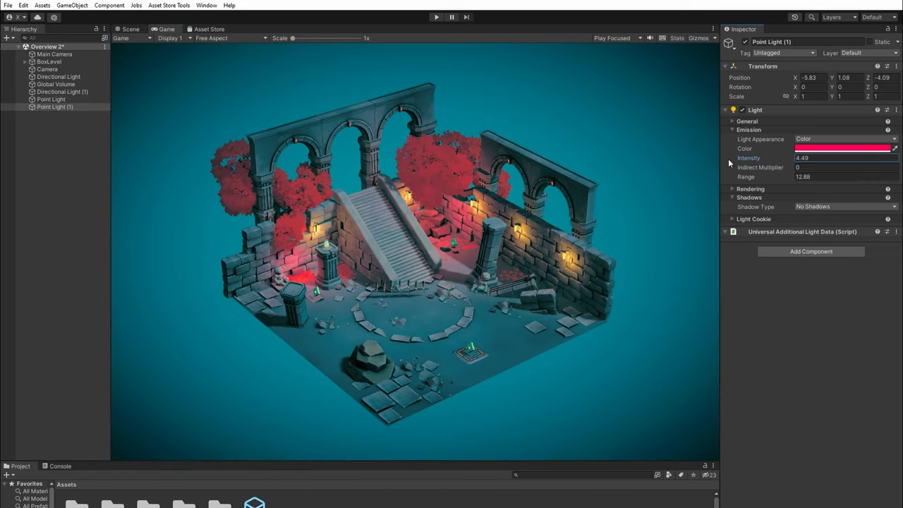